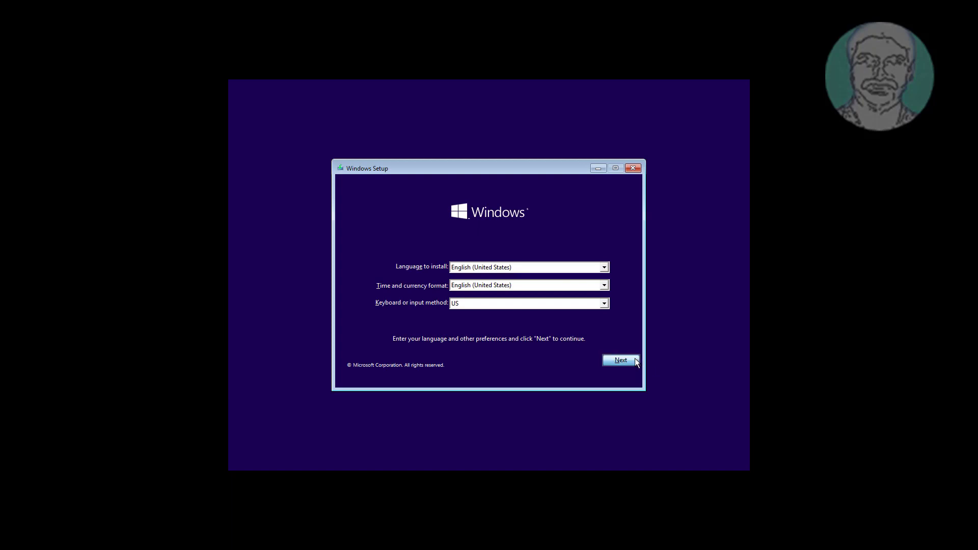
Step: Continue past language setup and reach Troubleshoot > Advanced options > Command Prompt
click(619, 360)
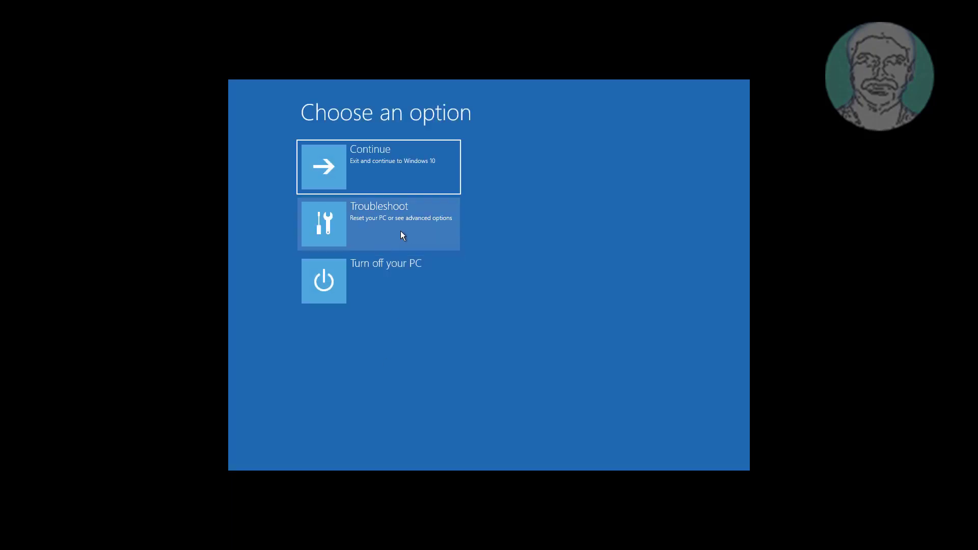
click(378, 223)
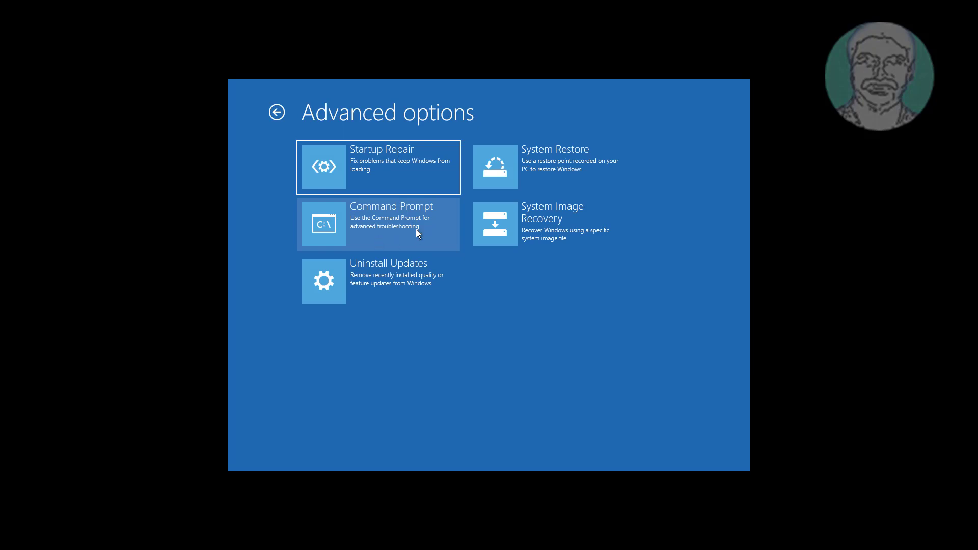
click(378, 224)
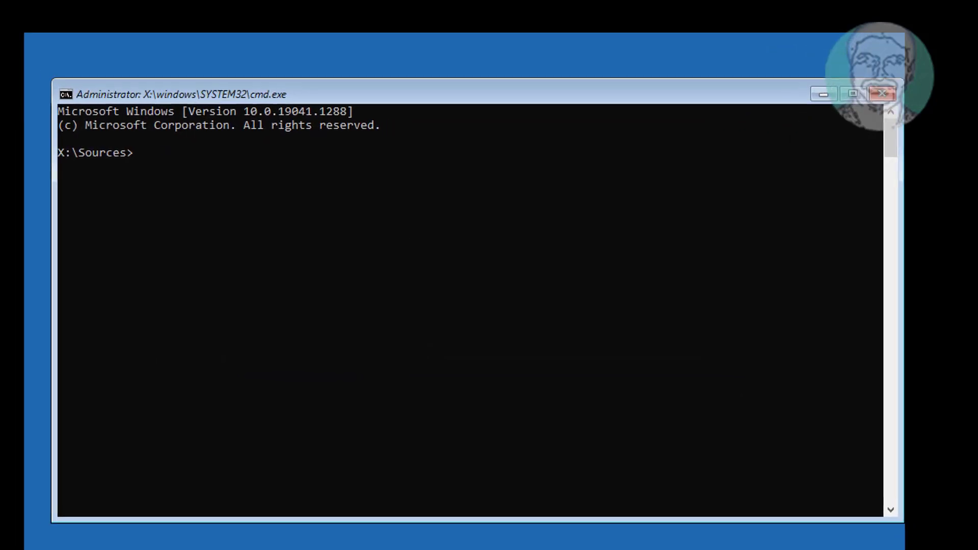
Step: Run bcdedit to list the Windows Boot Manager and Boot Loader entries
click(339, 283)
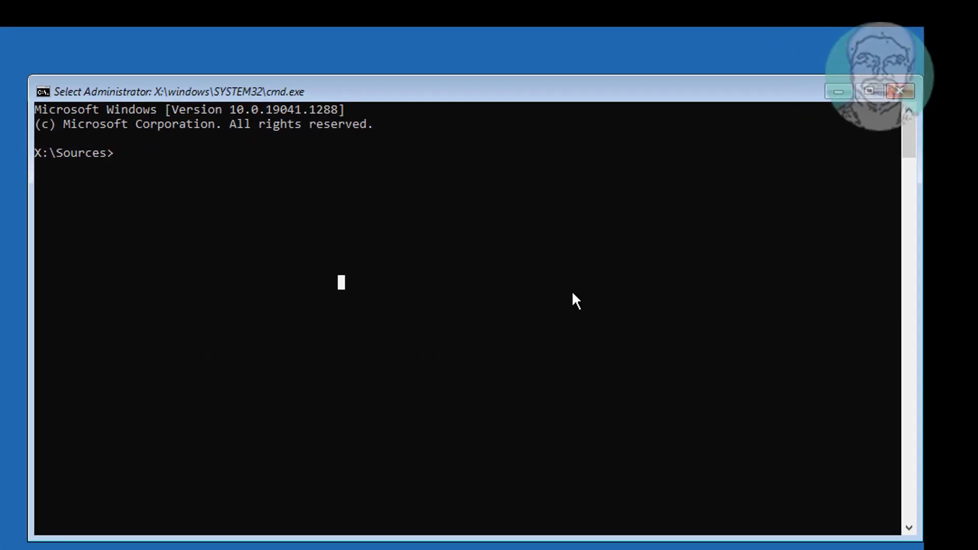
text(bcd)
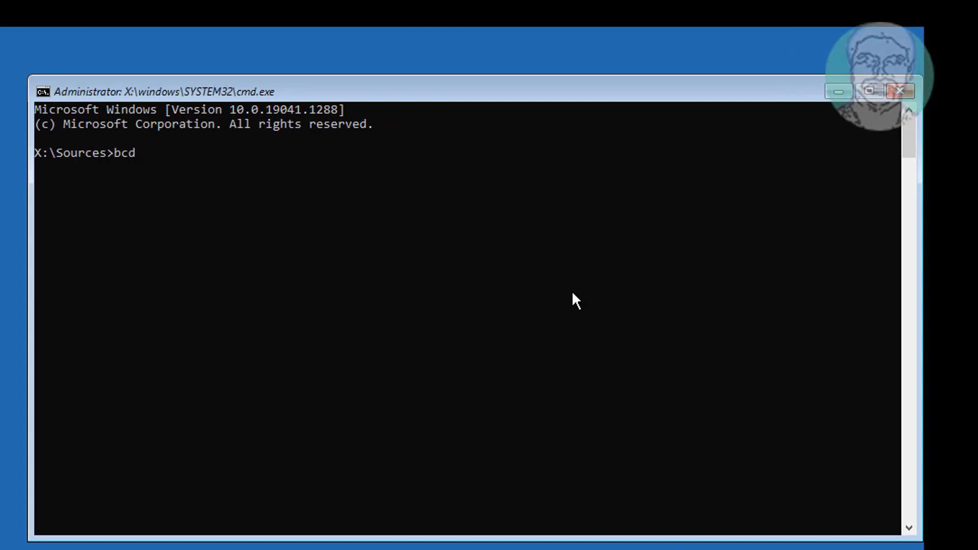
key(Return)
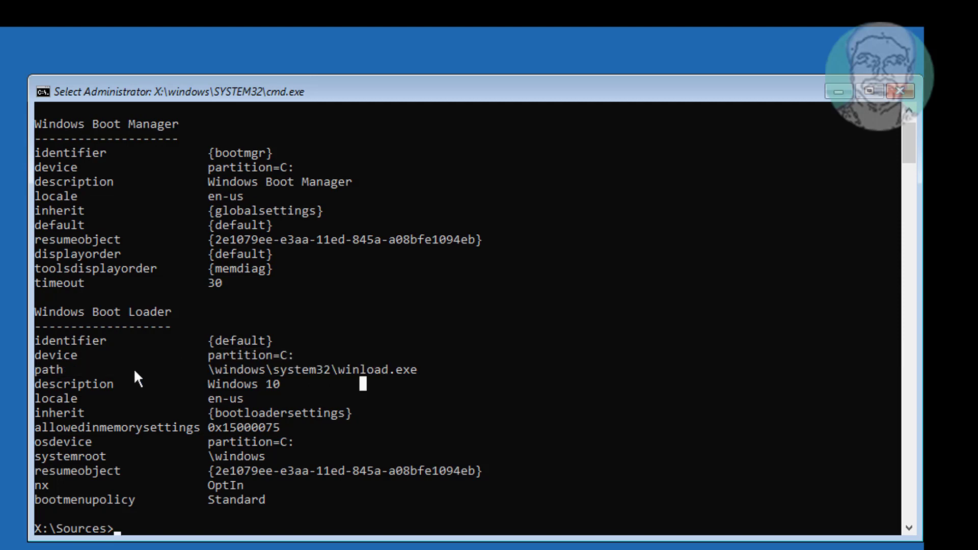
mouse_move(554, 373)
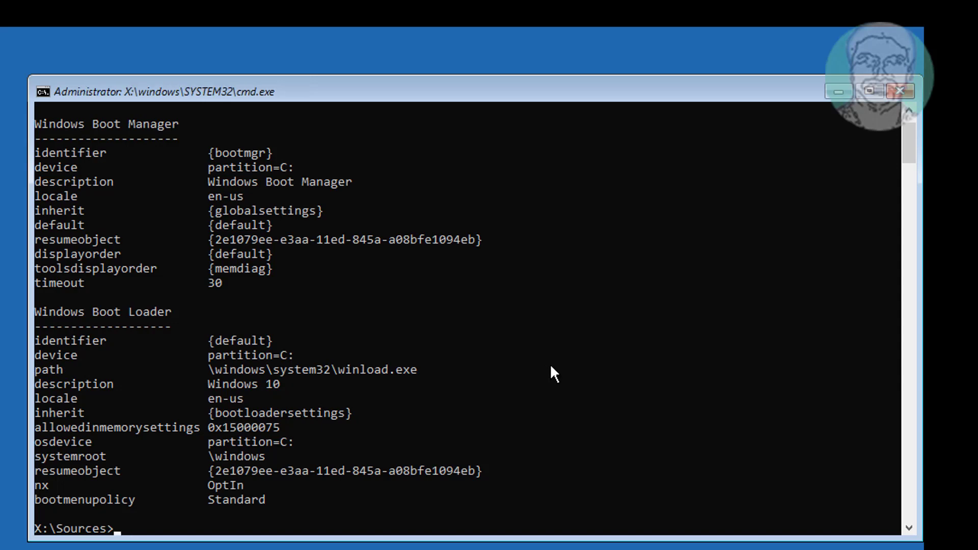
Step: Clear the system, read-only and hidden attributes on c:\boot\bcd with attrib
text(attri)
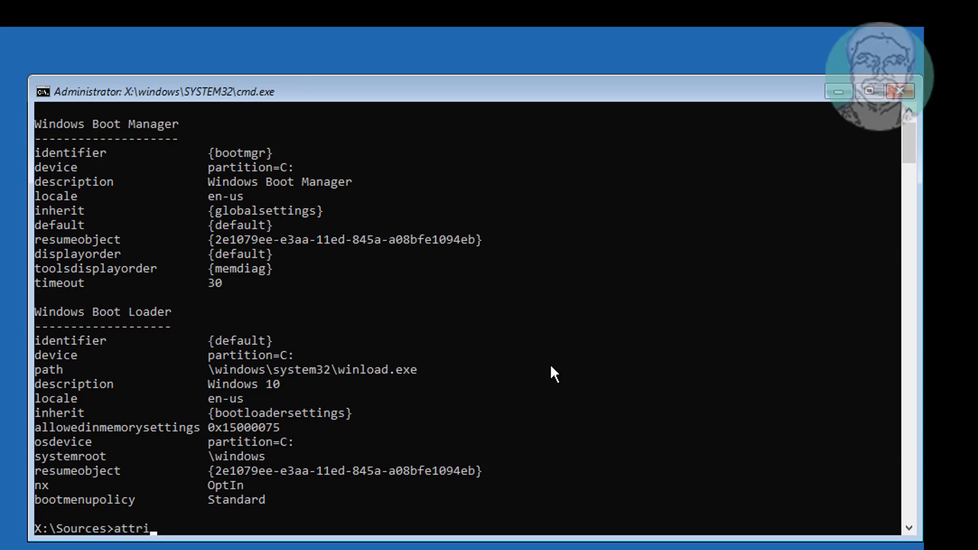
text(b -s)
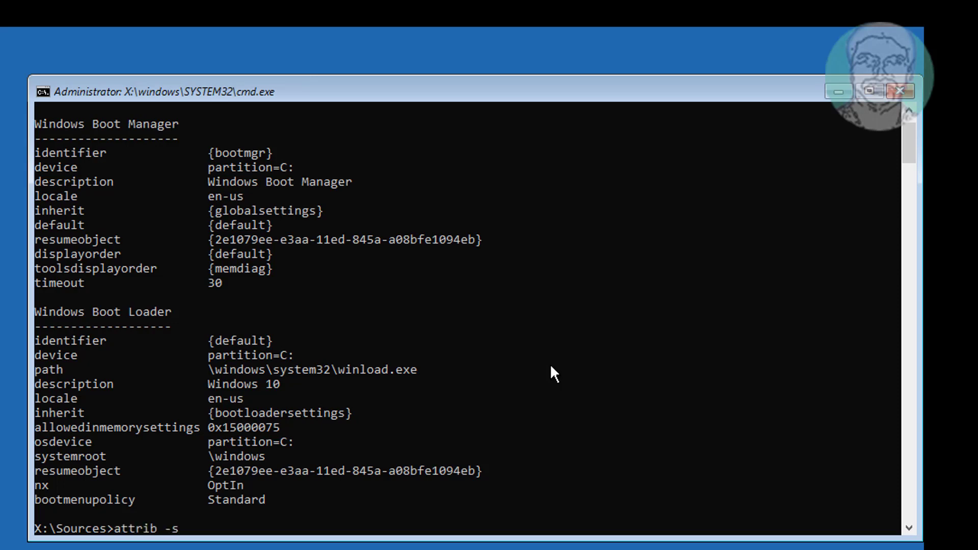
text(-)
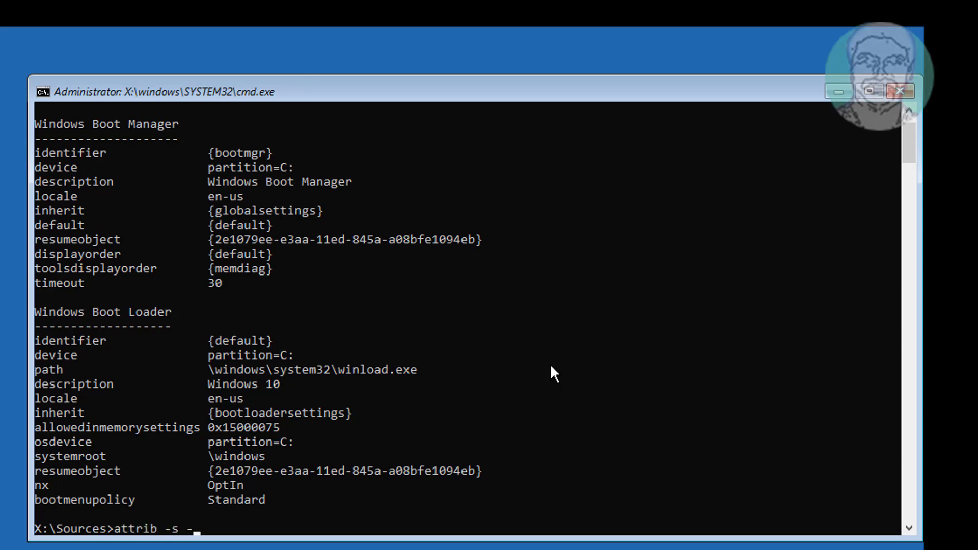
text(r -)
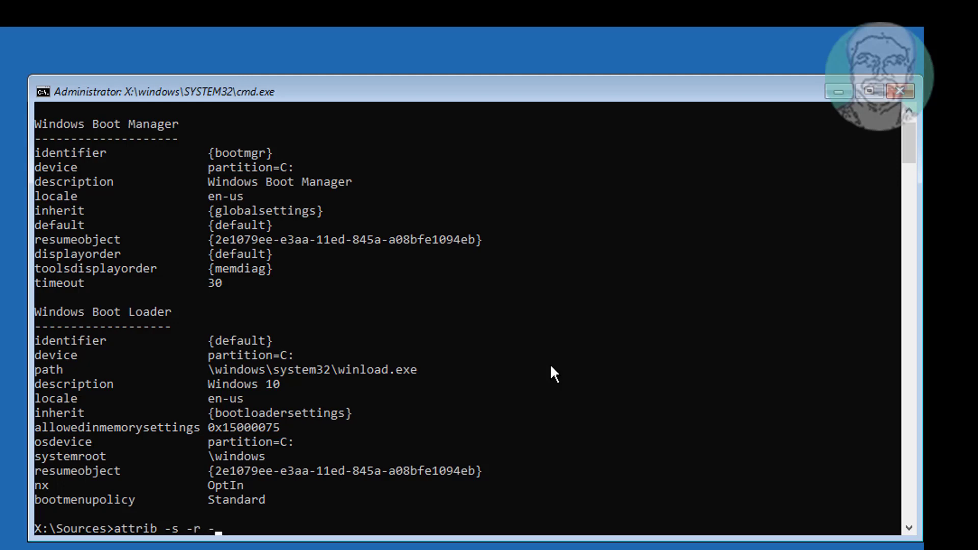
text(h)
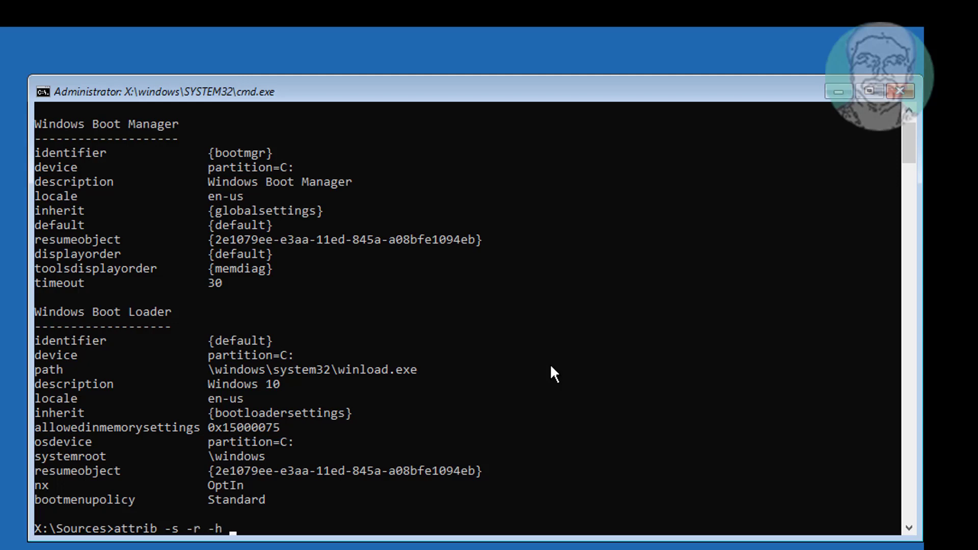
text(c:\b)
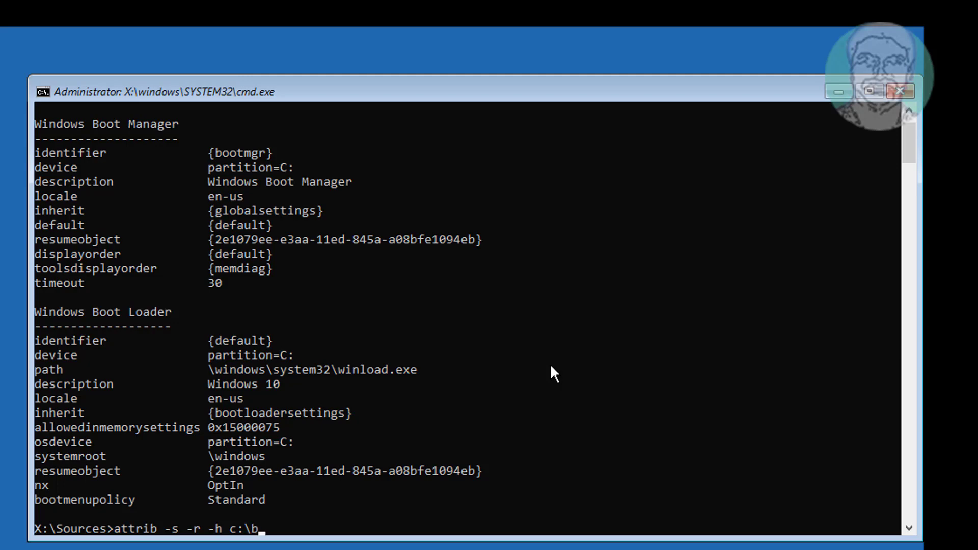
text(oot\bcd)
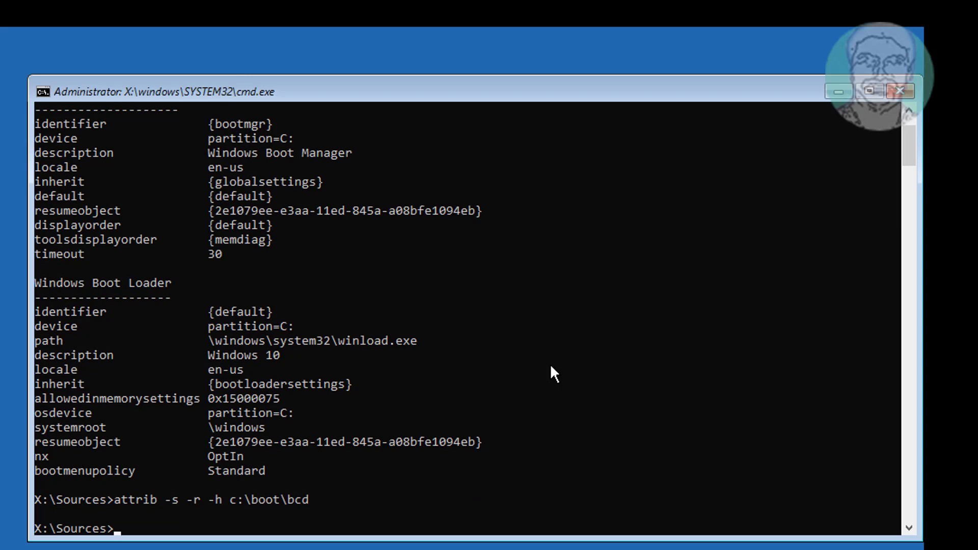
Step: Rename c:\boot\bcd to bcd35.old with ren
text(re)
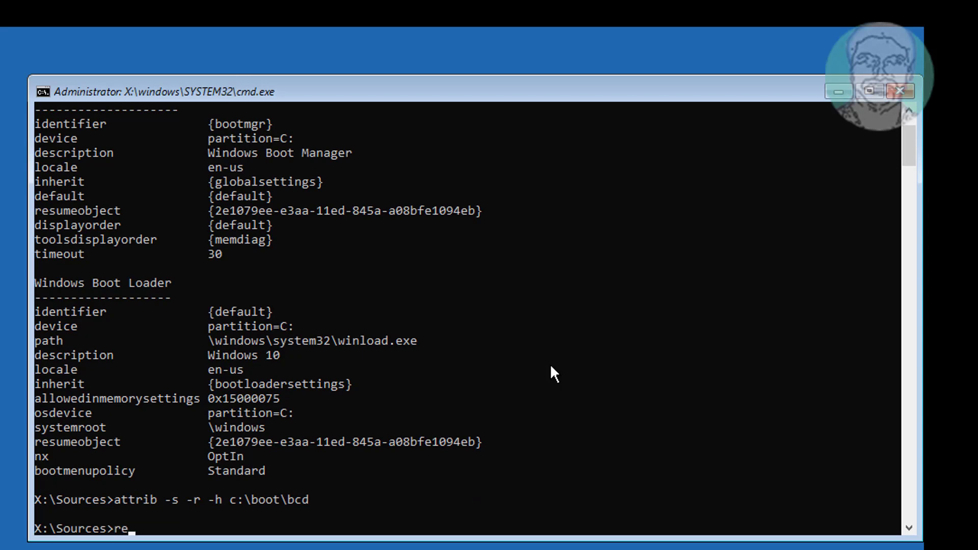
text(n)
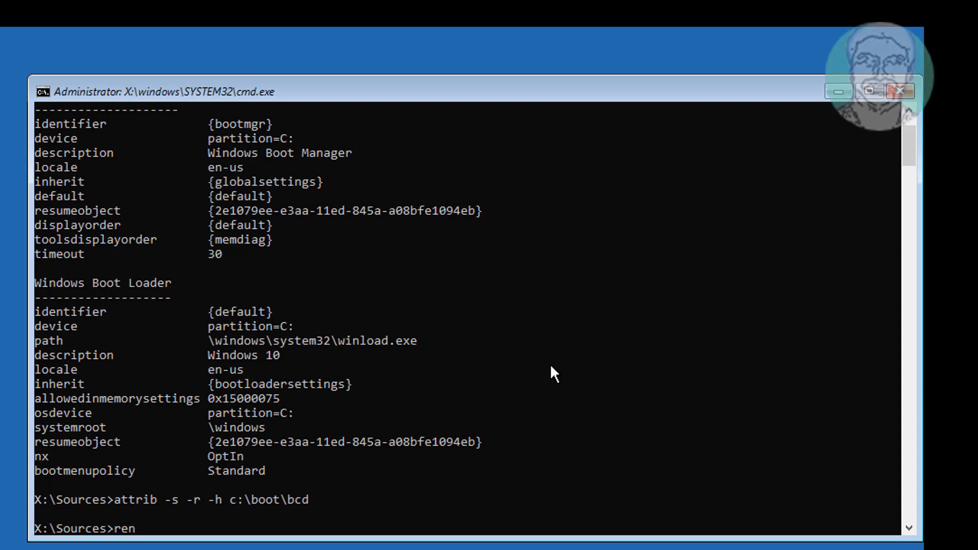
text(c:\)
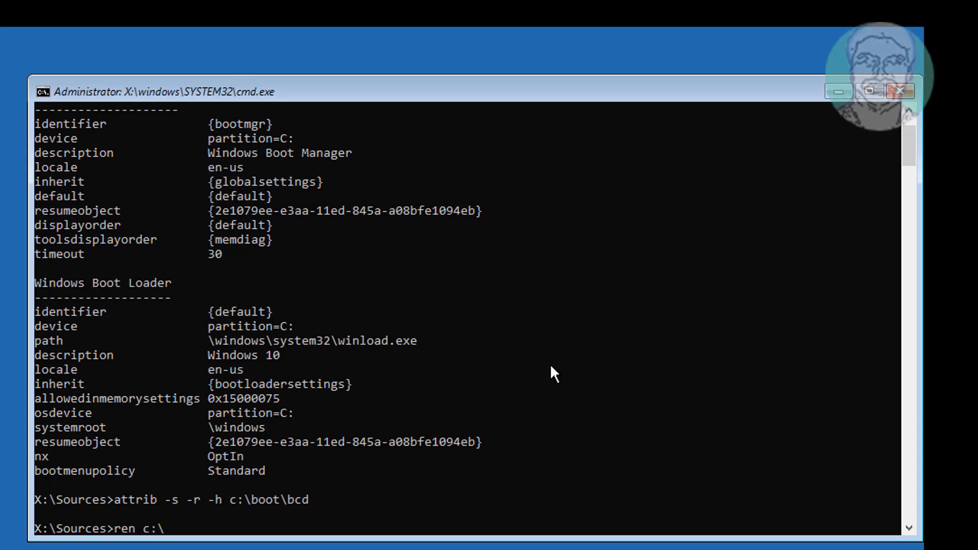
text(boot\bcd)
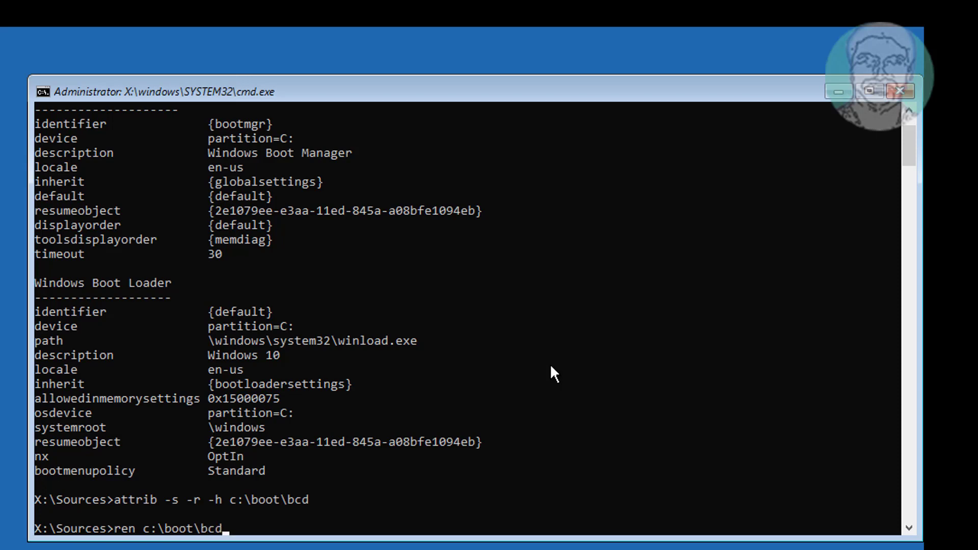
text(b)
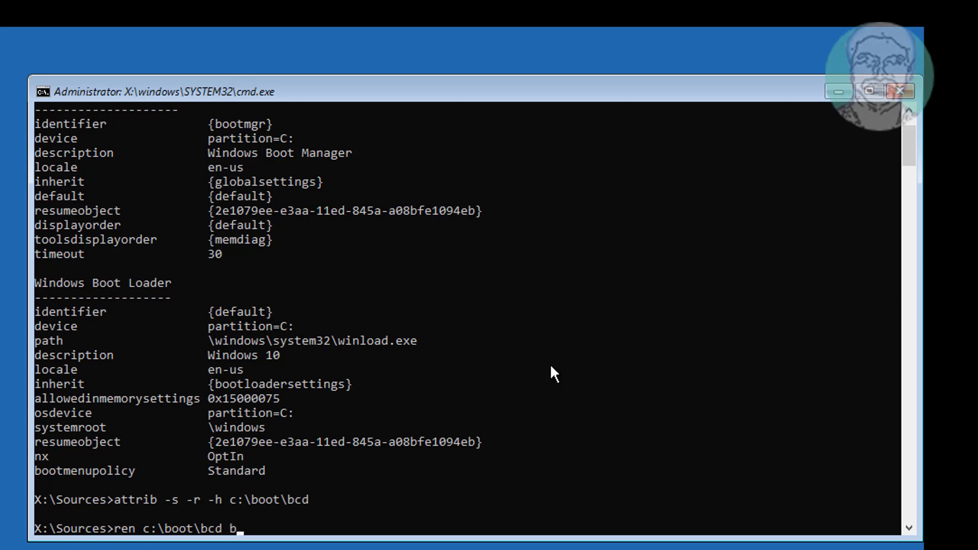
text(cd)
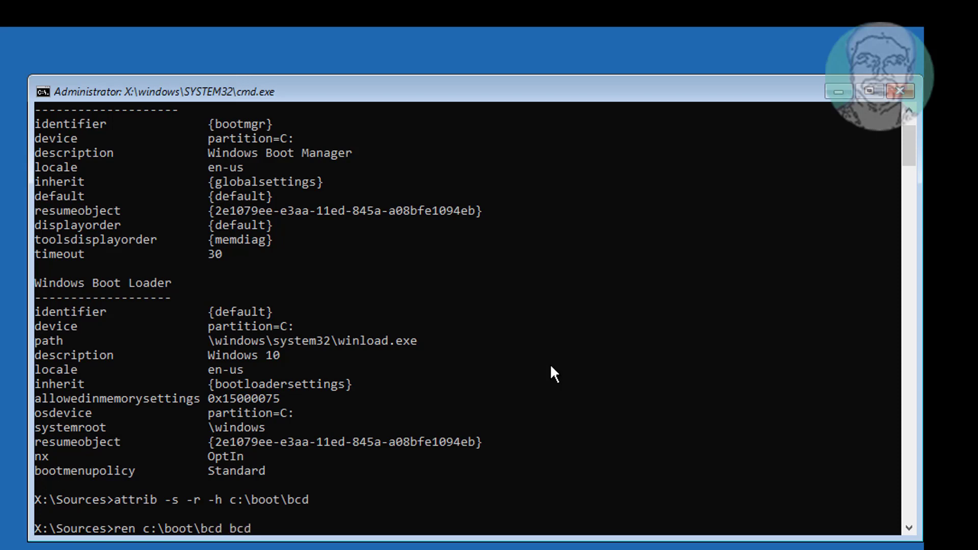
text(35.)
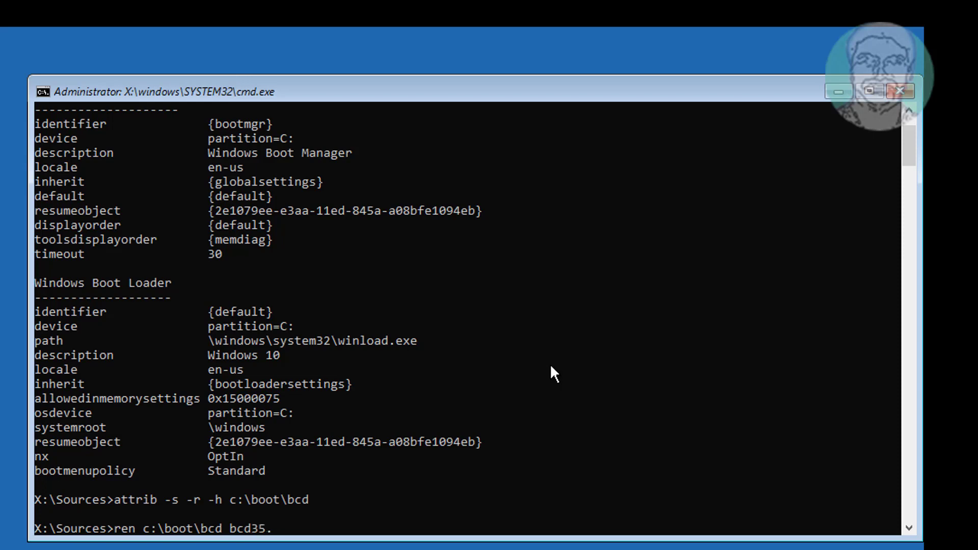
text(old)
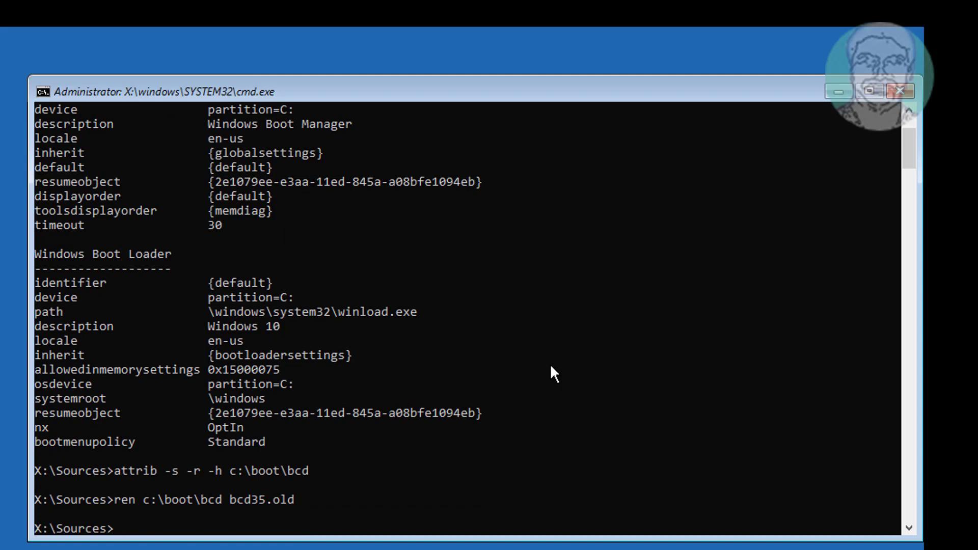
Step: Repair the master boot record with bootrec /fixmbr and try bootrec /fixboot
text(bootrec)
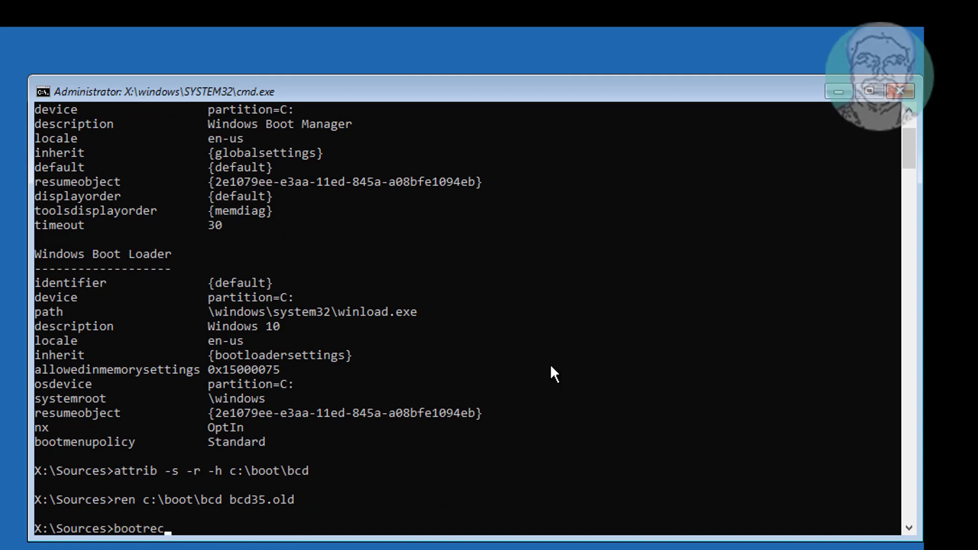
text(/fixmb)
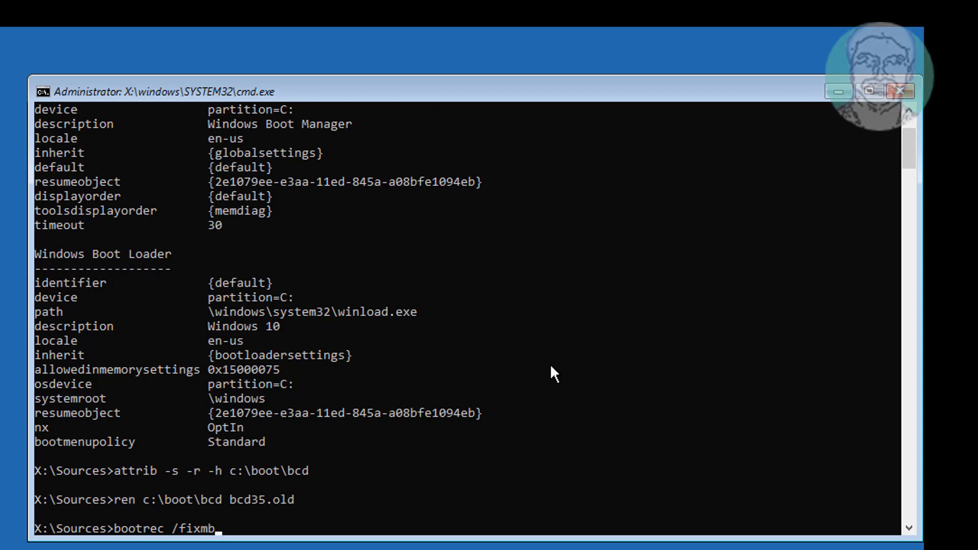
key(Return)
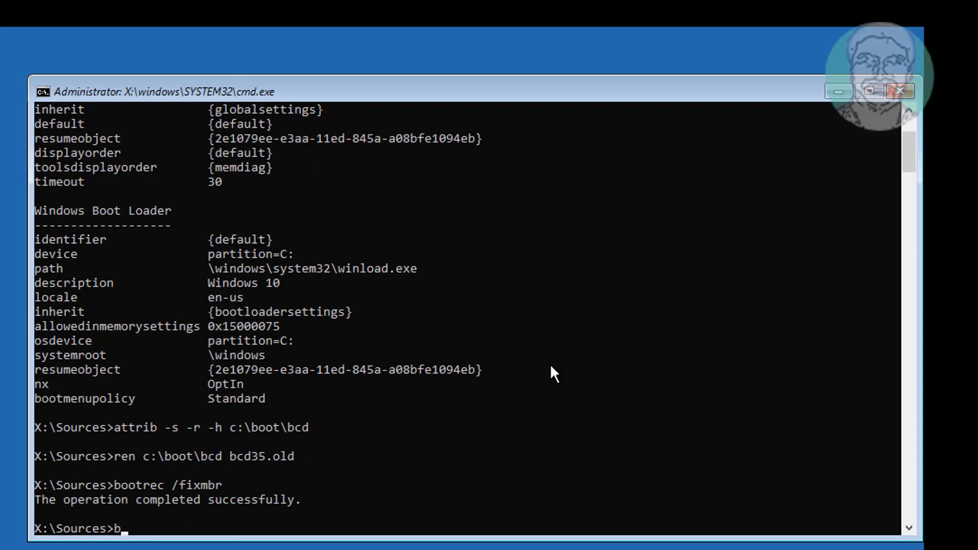
text(ootrec)
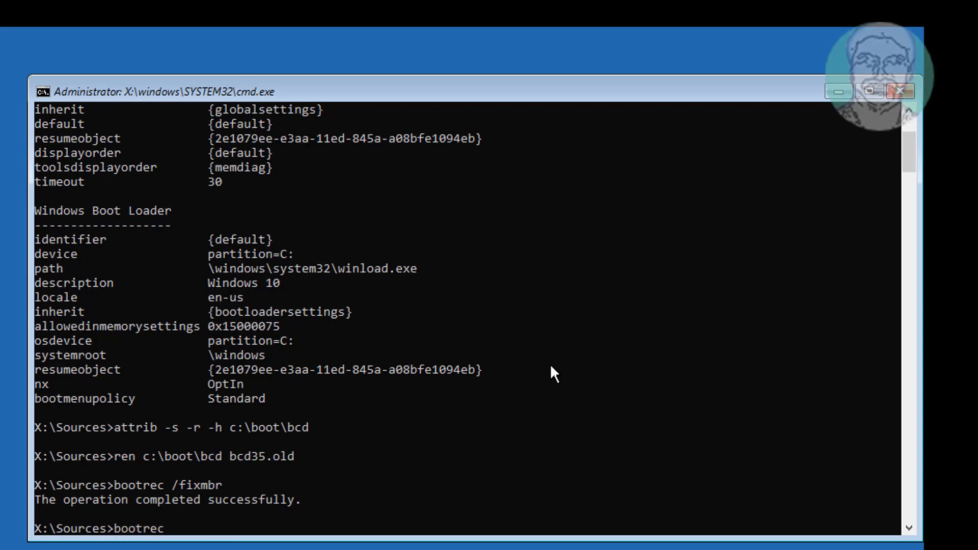
text(/fixboot)
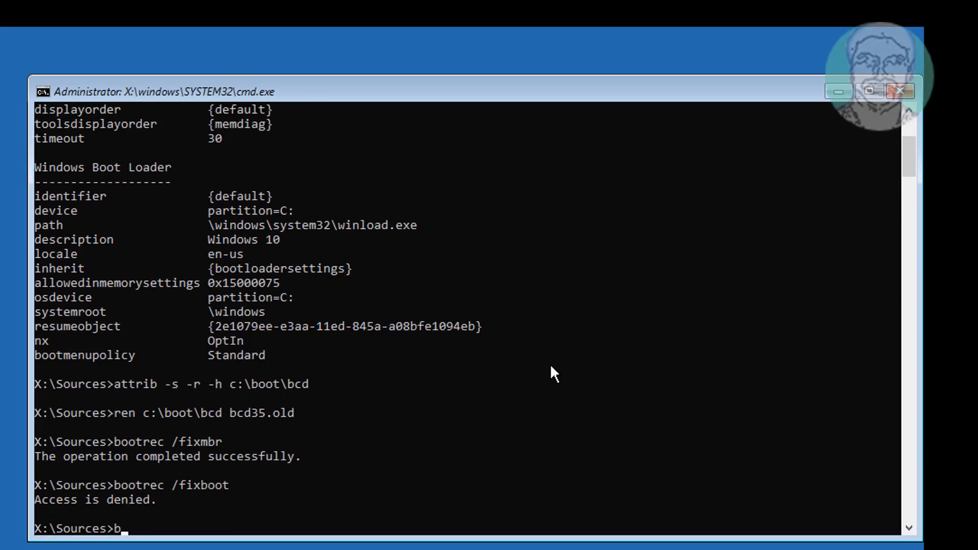
Step: Write BOOTMGR-compatible boot code to the system volume with bootsect /nt60
text(ootsect)
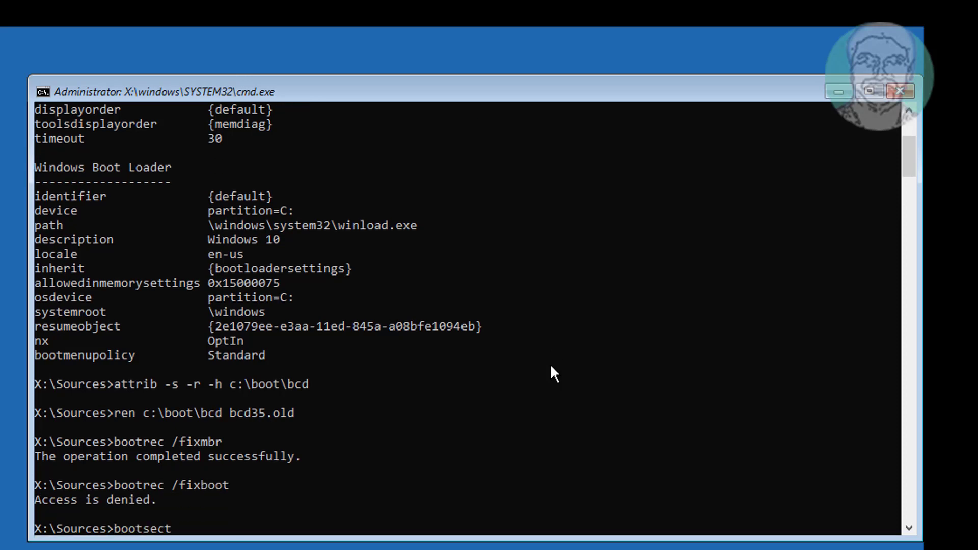
text(/nt6)
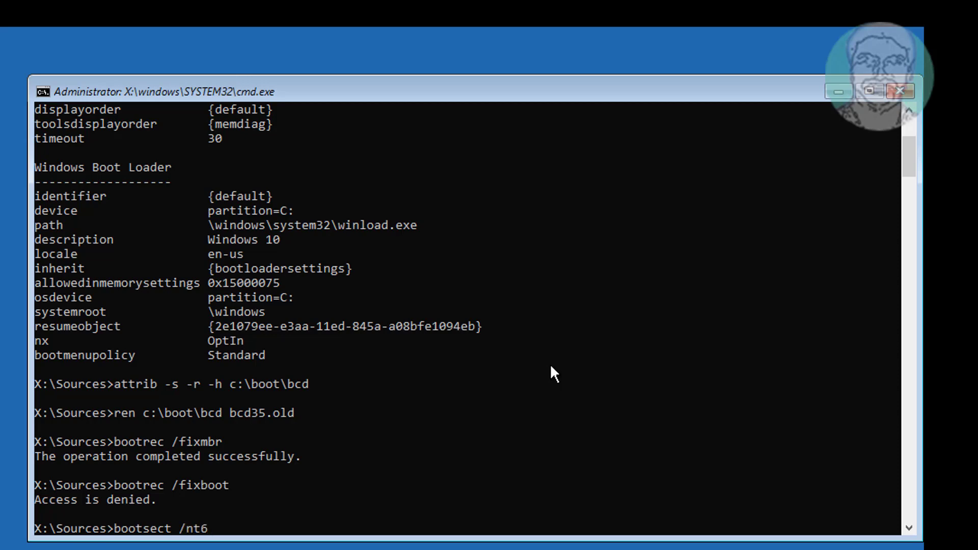
key(Return)
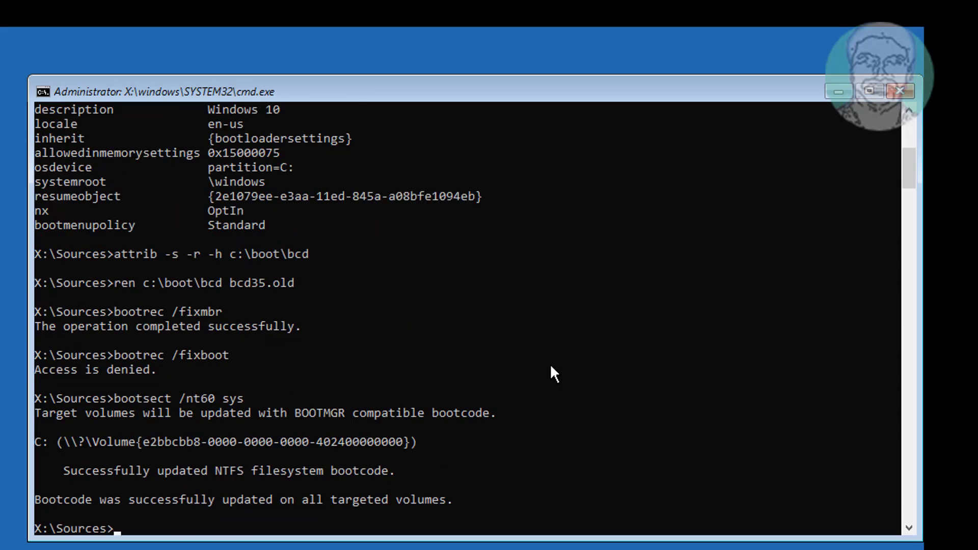
Step: Rerun bootrec /fixboot so the boot sector repair succeeds
text(b)
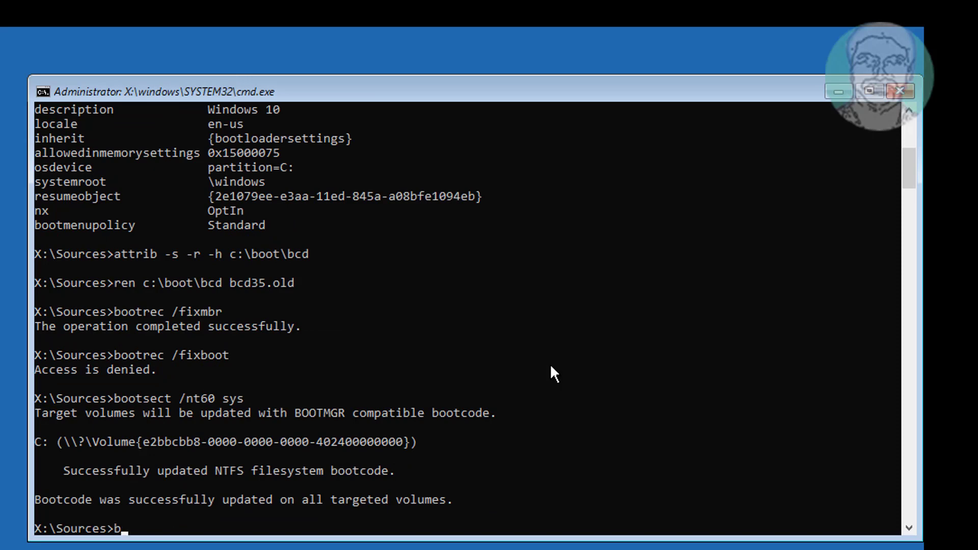
text(ootrec /)
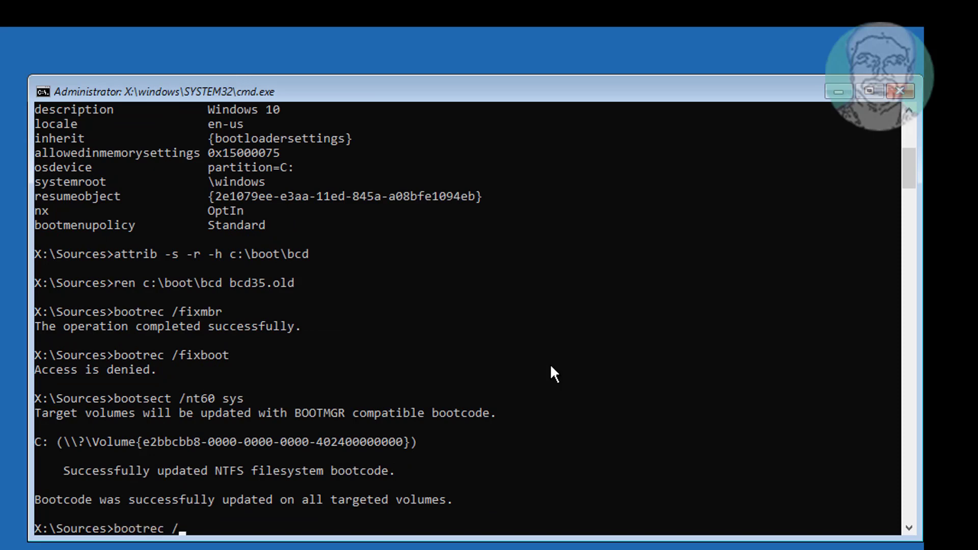
text(fixboot)
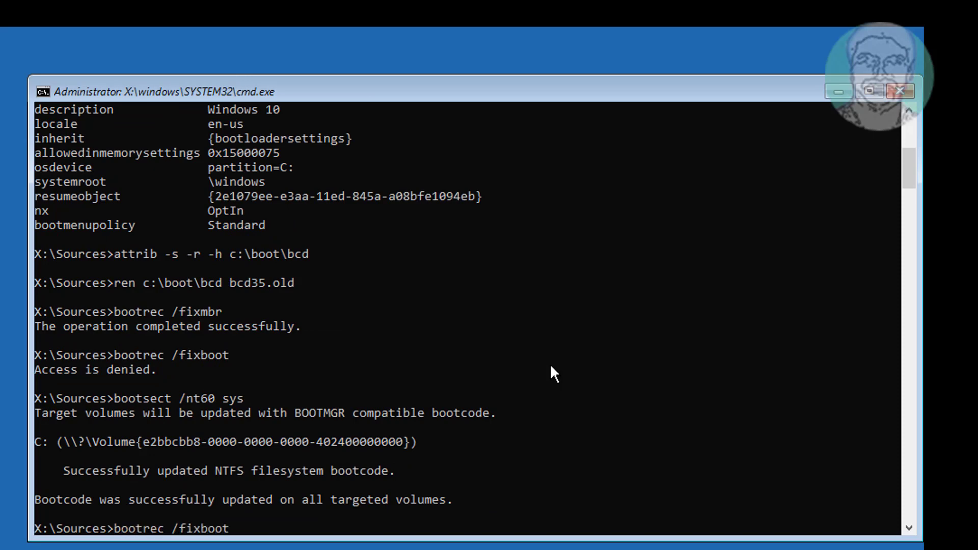
key(Return)
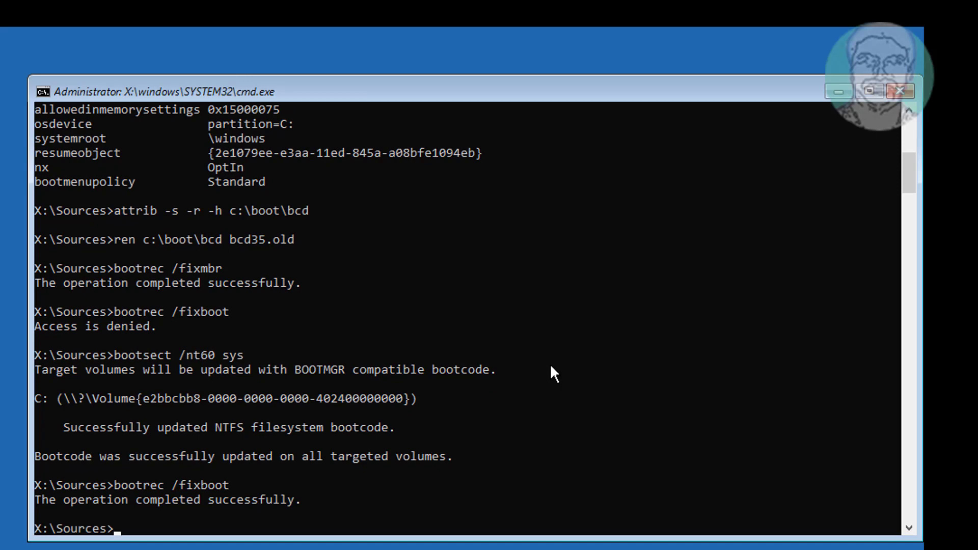
text(bootre)
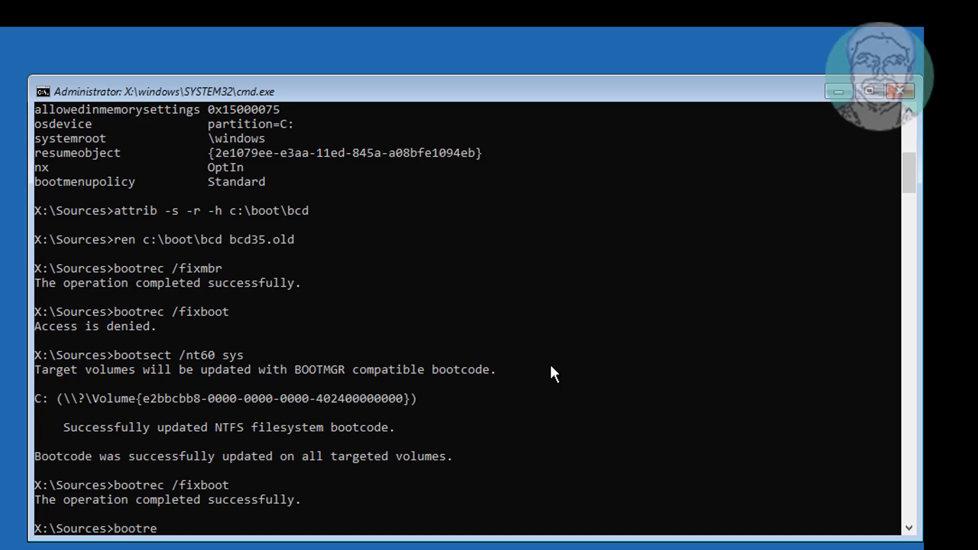
Step: Run bootrec /rebuildbcd and answer A to add the found Windows installation
text(c /reb)
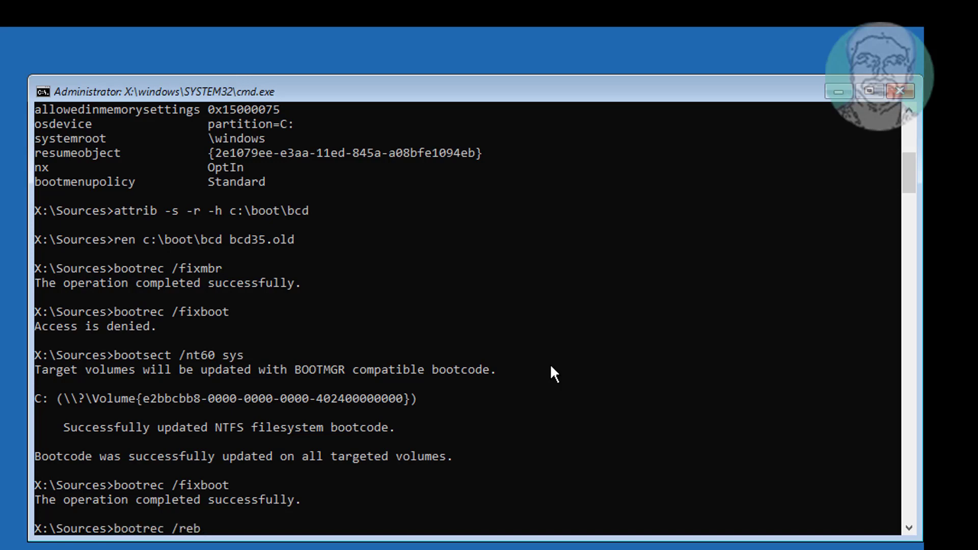
text(uildbcd)
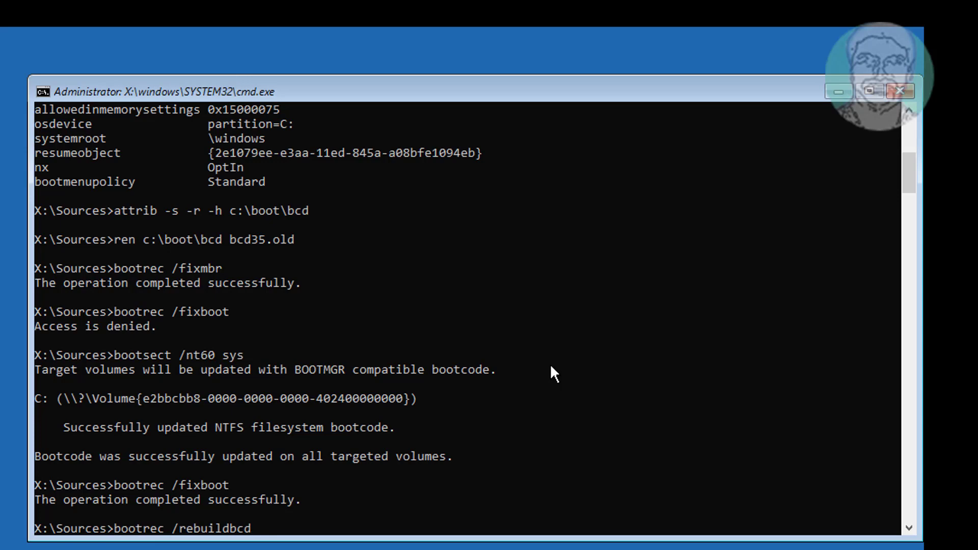
key(Return)
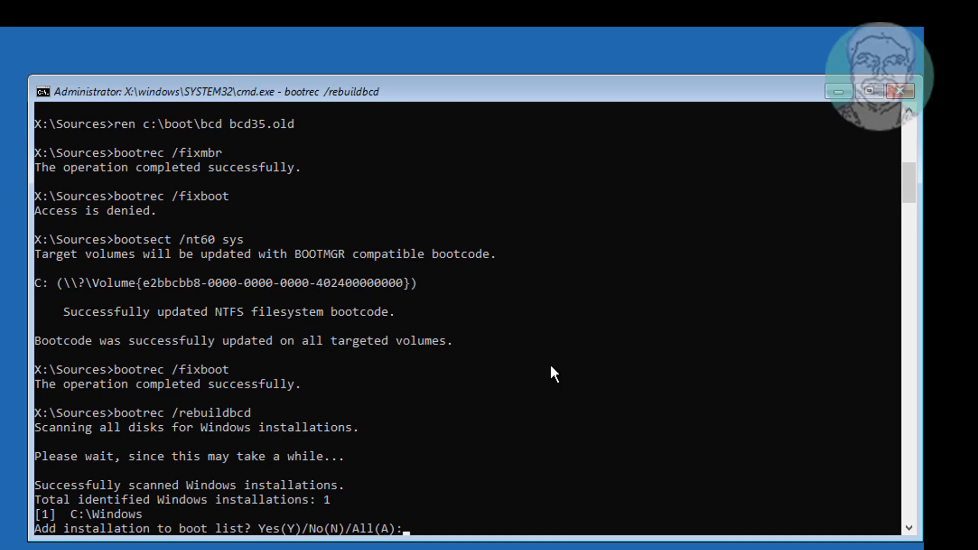
text(A)
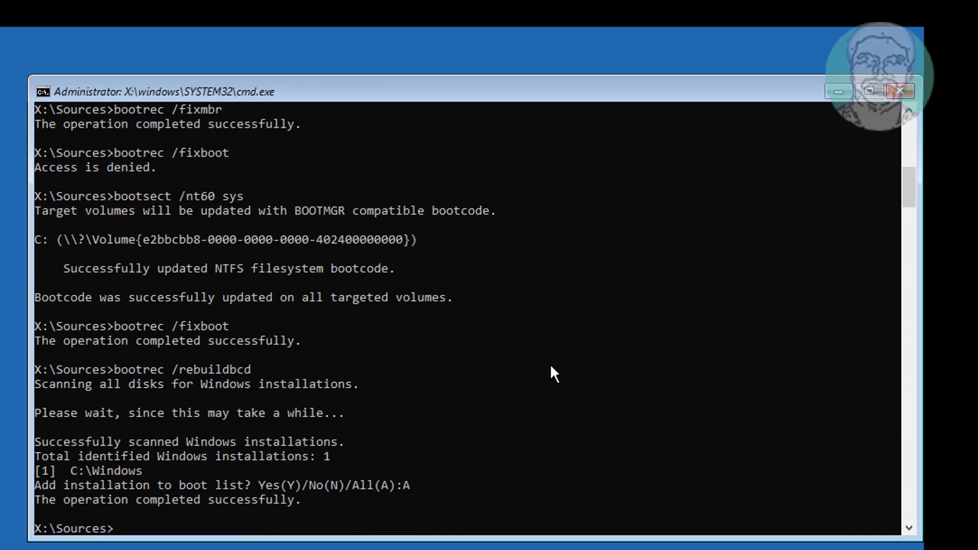
Step: Run bcdboot c:\windows /s c: /f bios to recreate boot files, then exit
text(bcdboo)
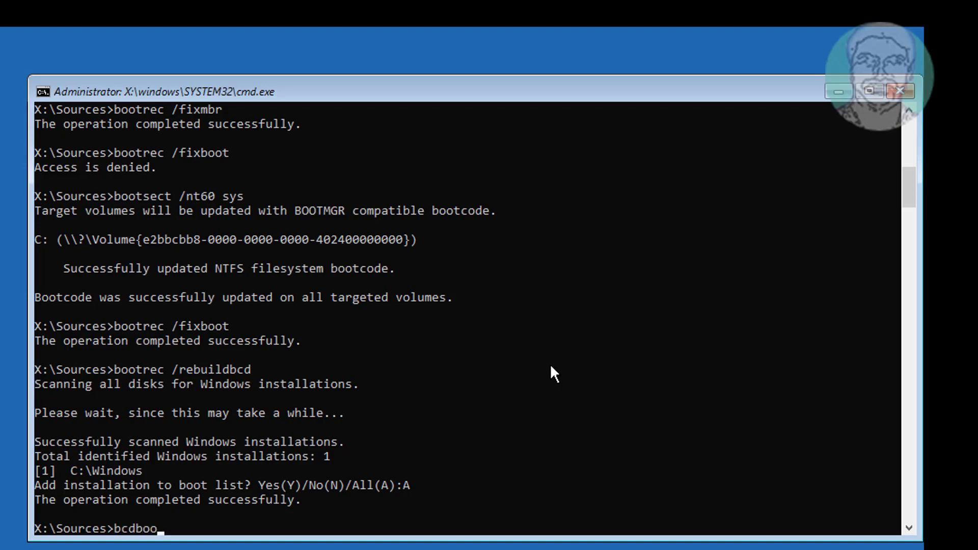
text(t)
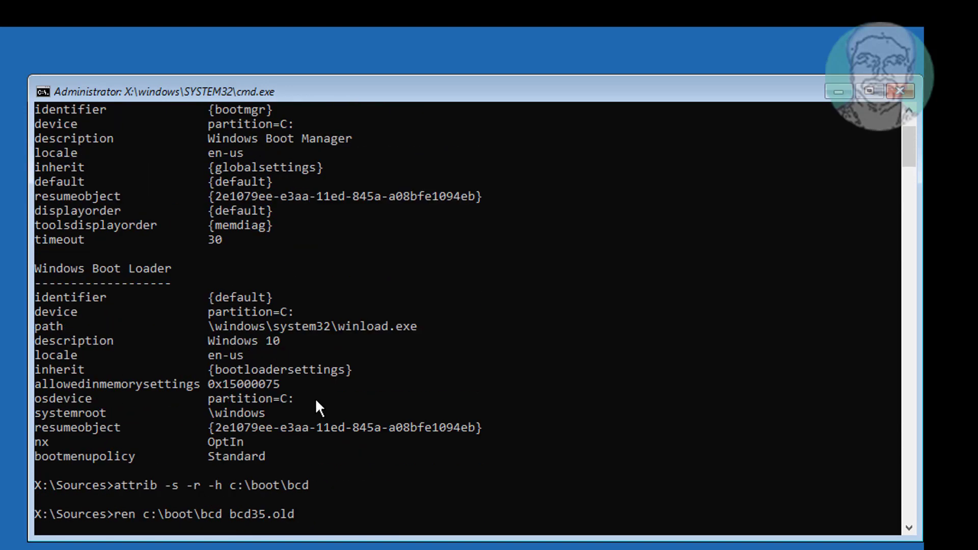
mouse_move(236, 330)
text(bcdboot c)
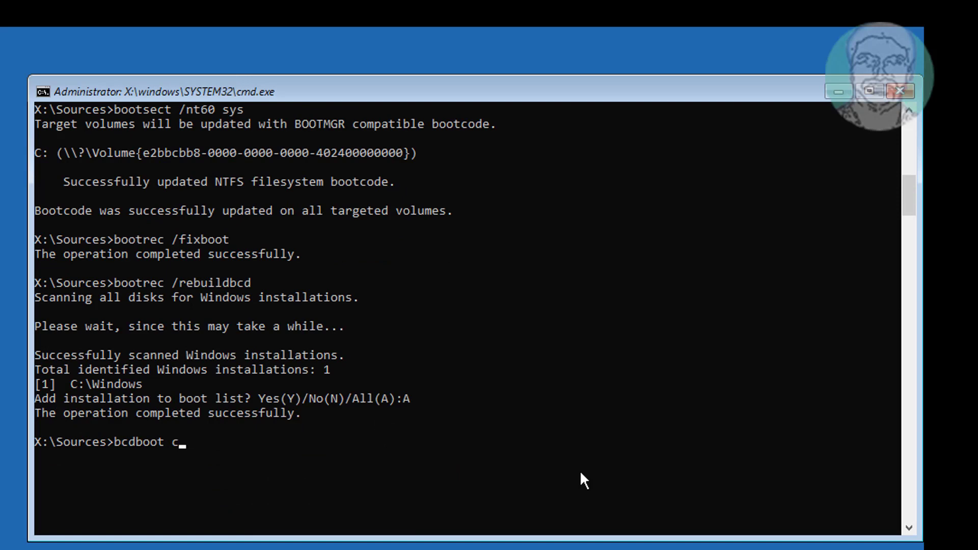
text(:\windo)
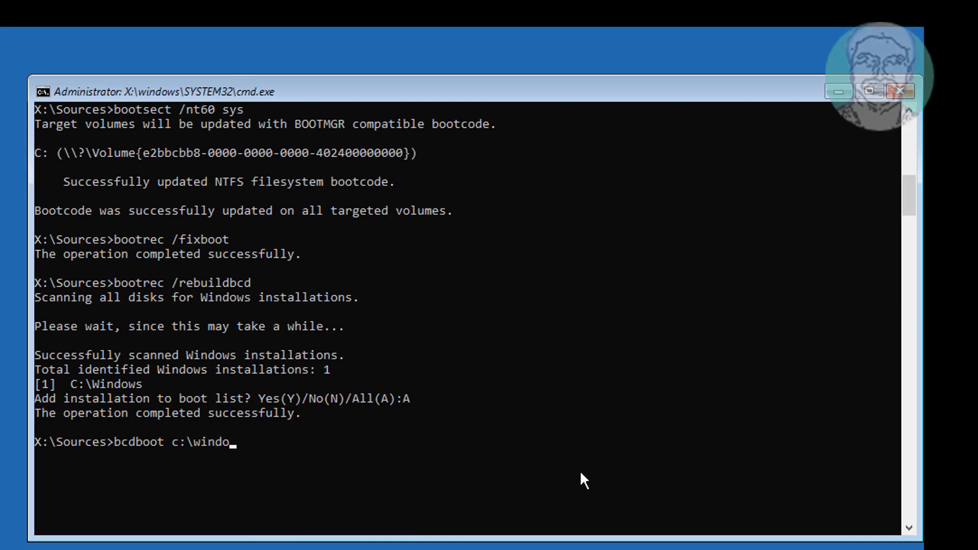
text(ws)
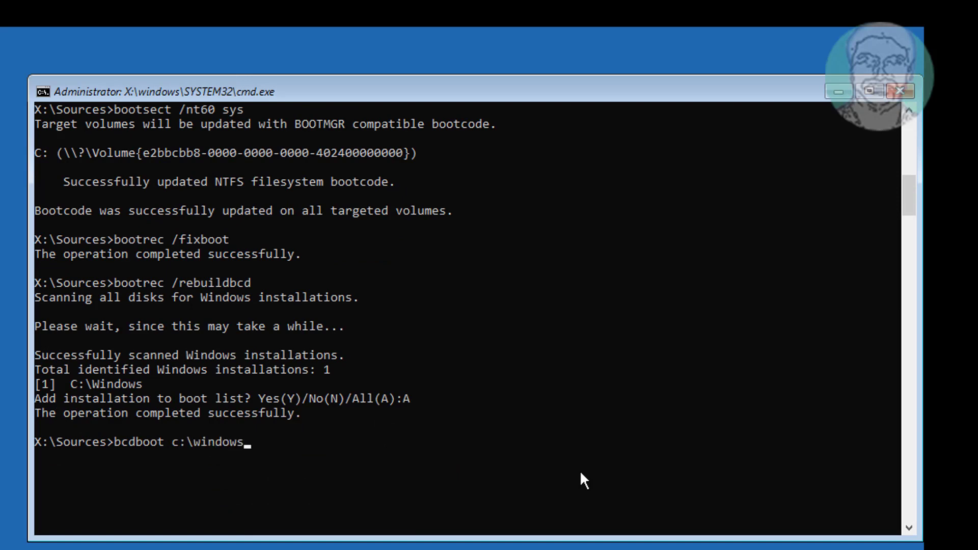
text(/s)
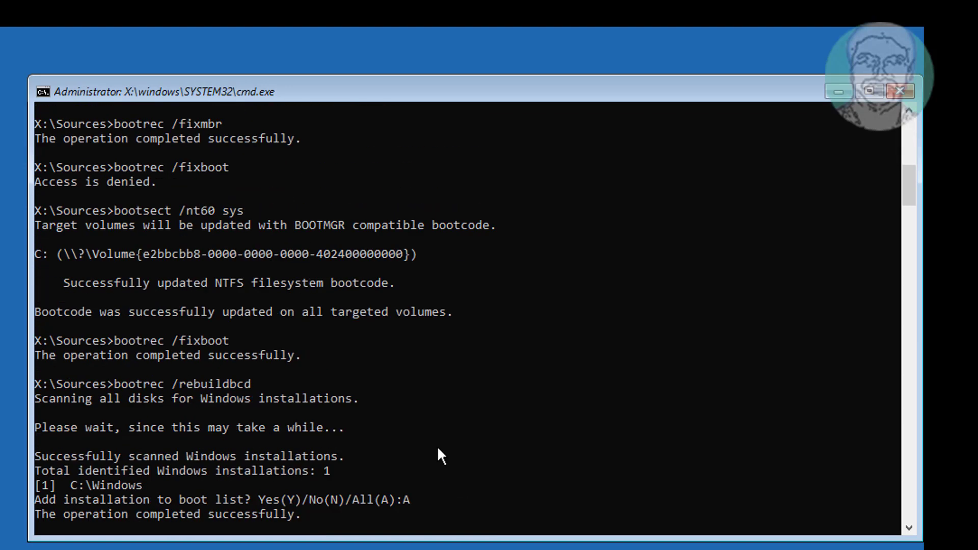
text(bcdboot c:\windows /s)
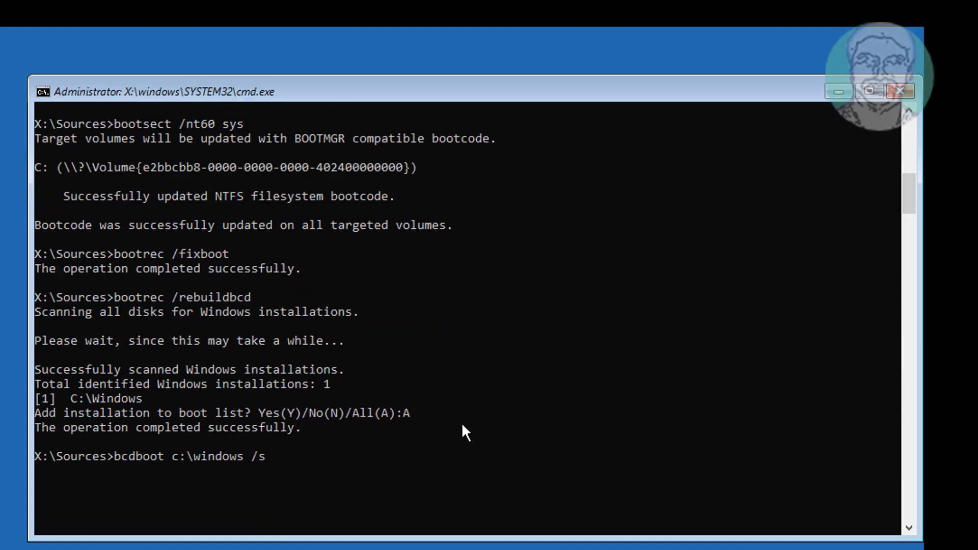
text(c:)
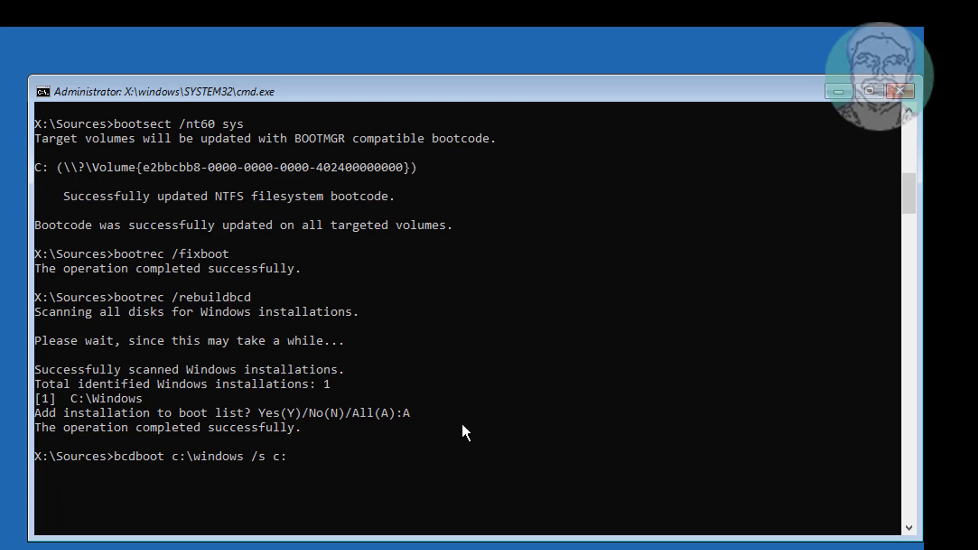
text(/f)
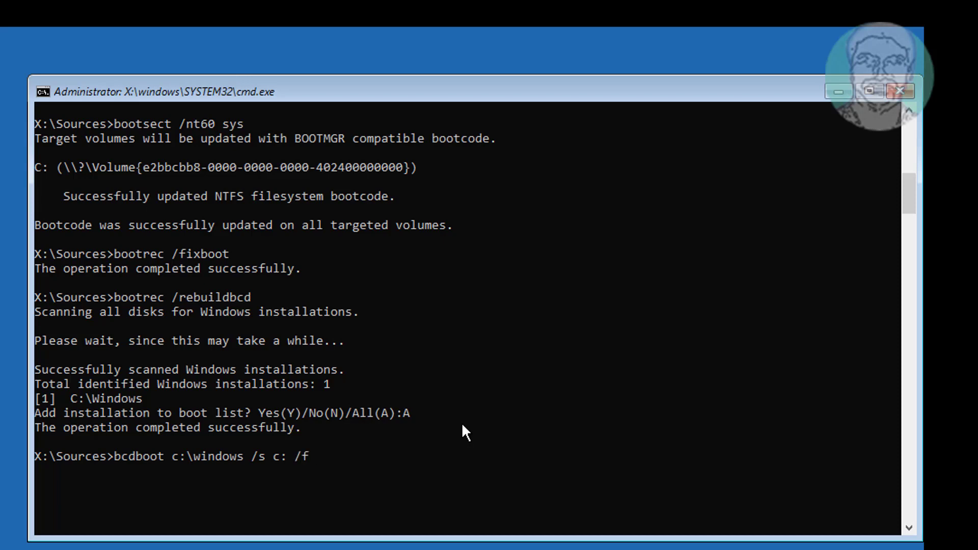
text(bio)
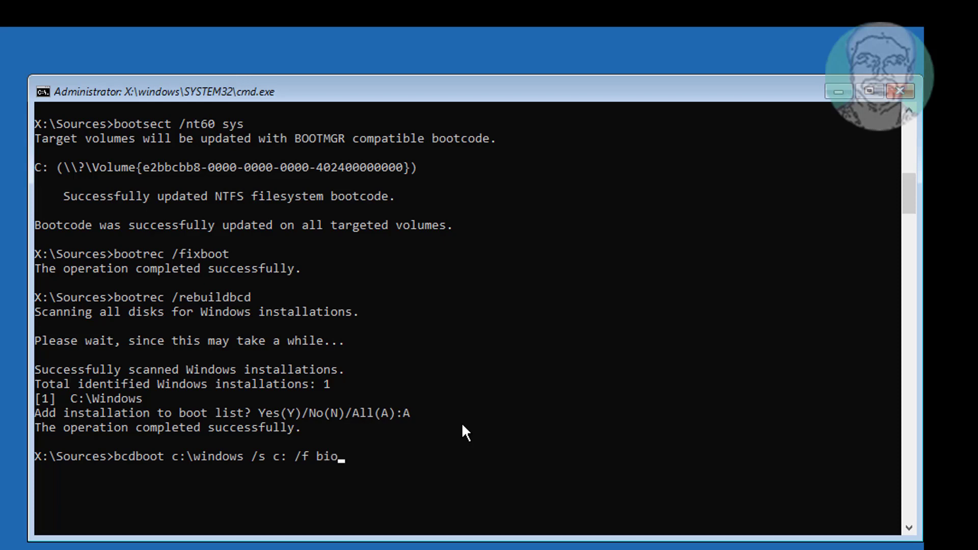
key(Return)
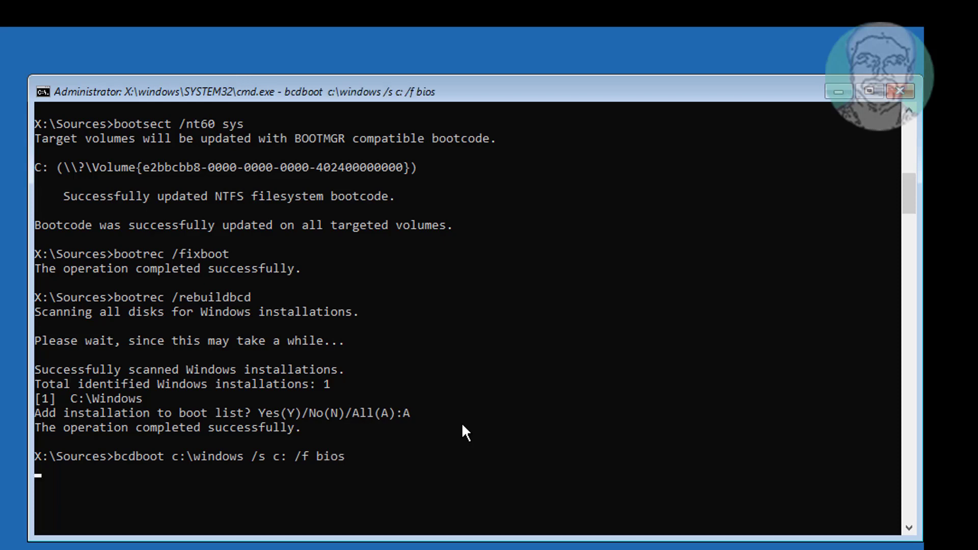
key(Return)
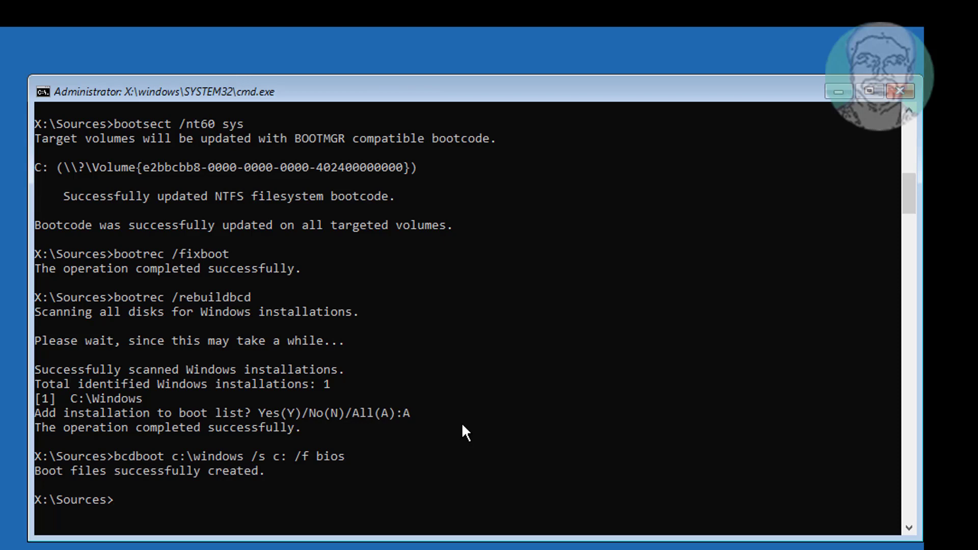
text(exit)
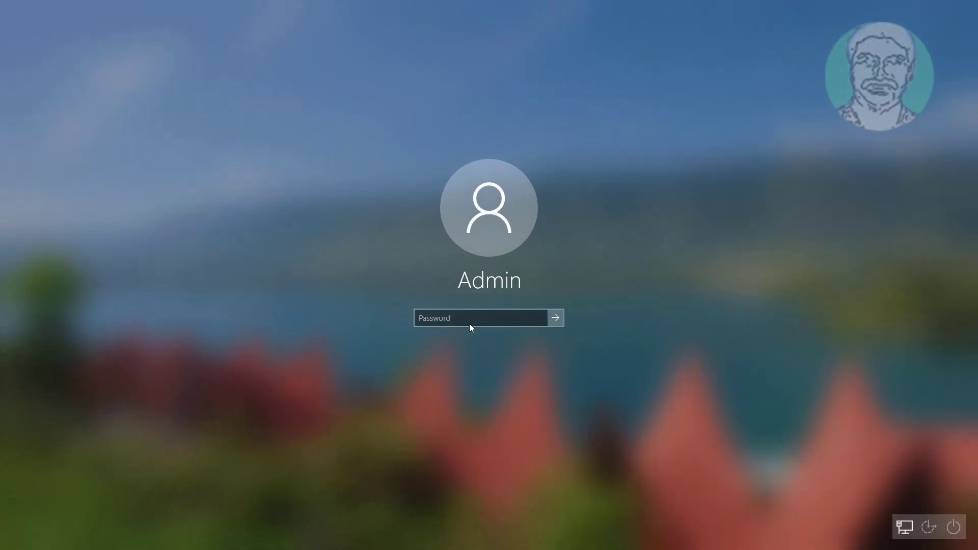
Step: Type the Admin account password on the Windows 10 sign-in screen
text(•••)
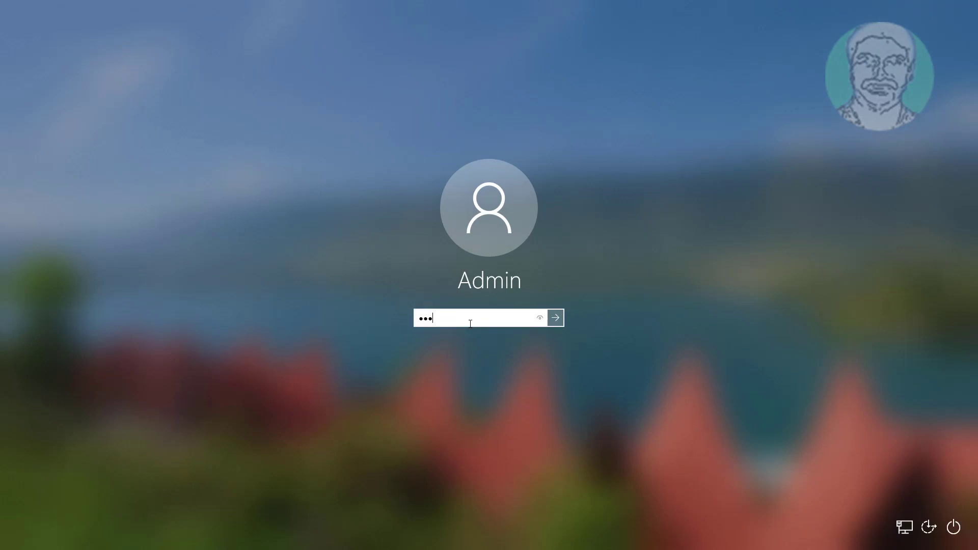